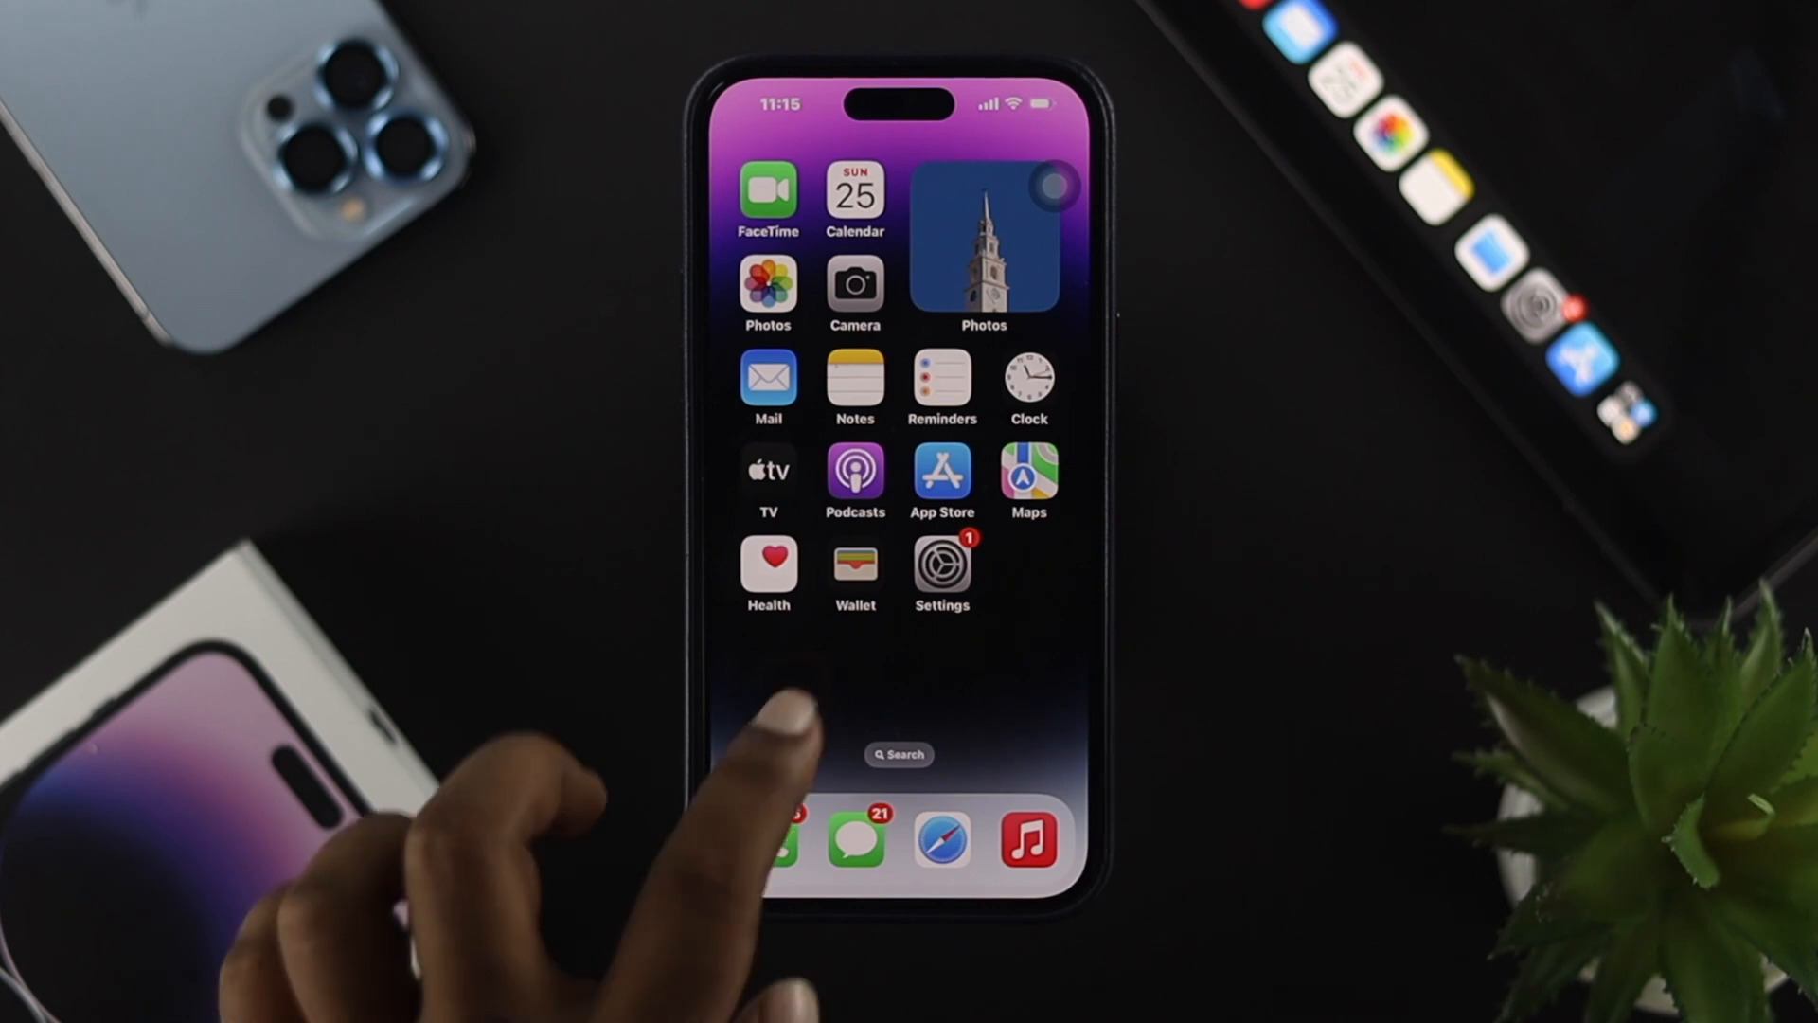
- Select the Dark appearance in Display & Brightness and return to the main Settings list
{"action": "left_click", "coordinate": [942, 569]}
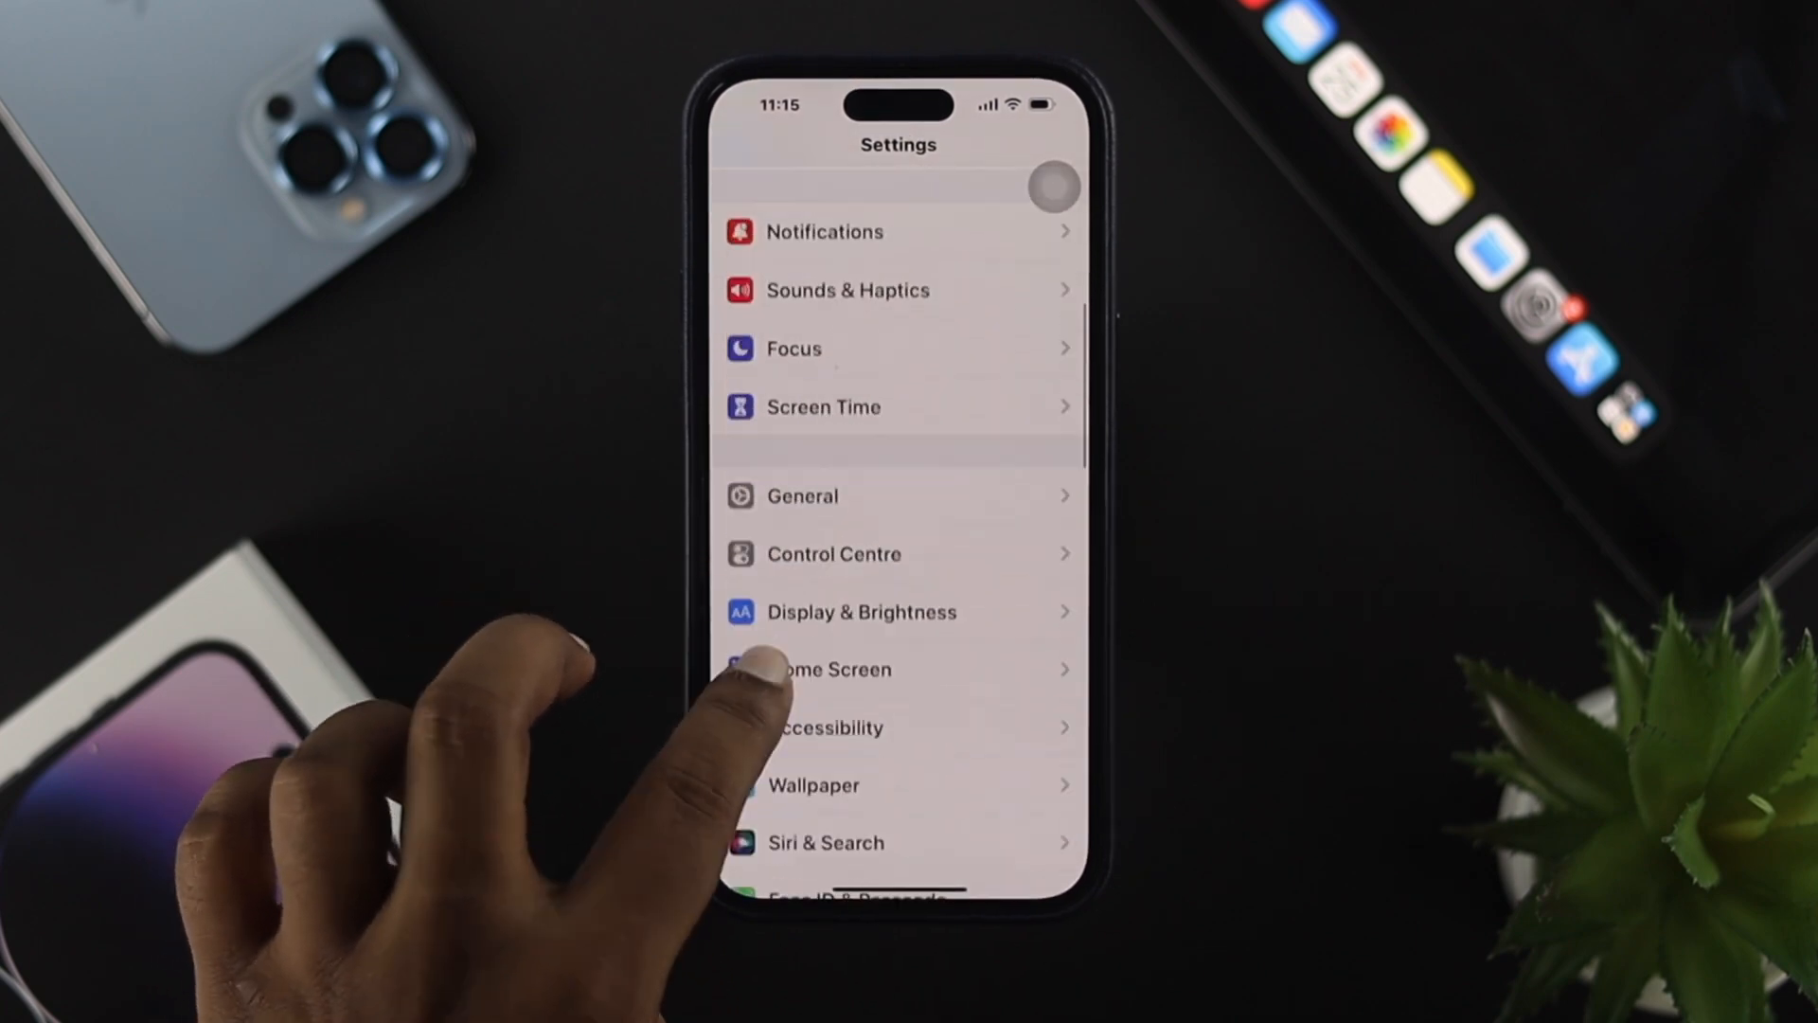
{"action": "left_click", "coordinate": [862, 611]}
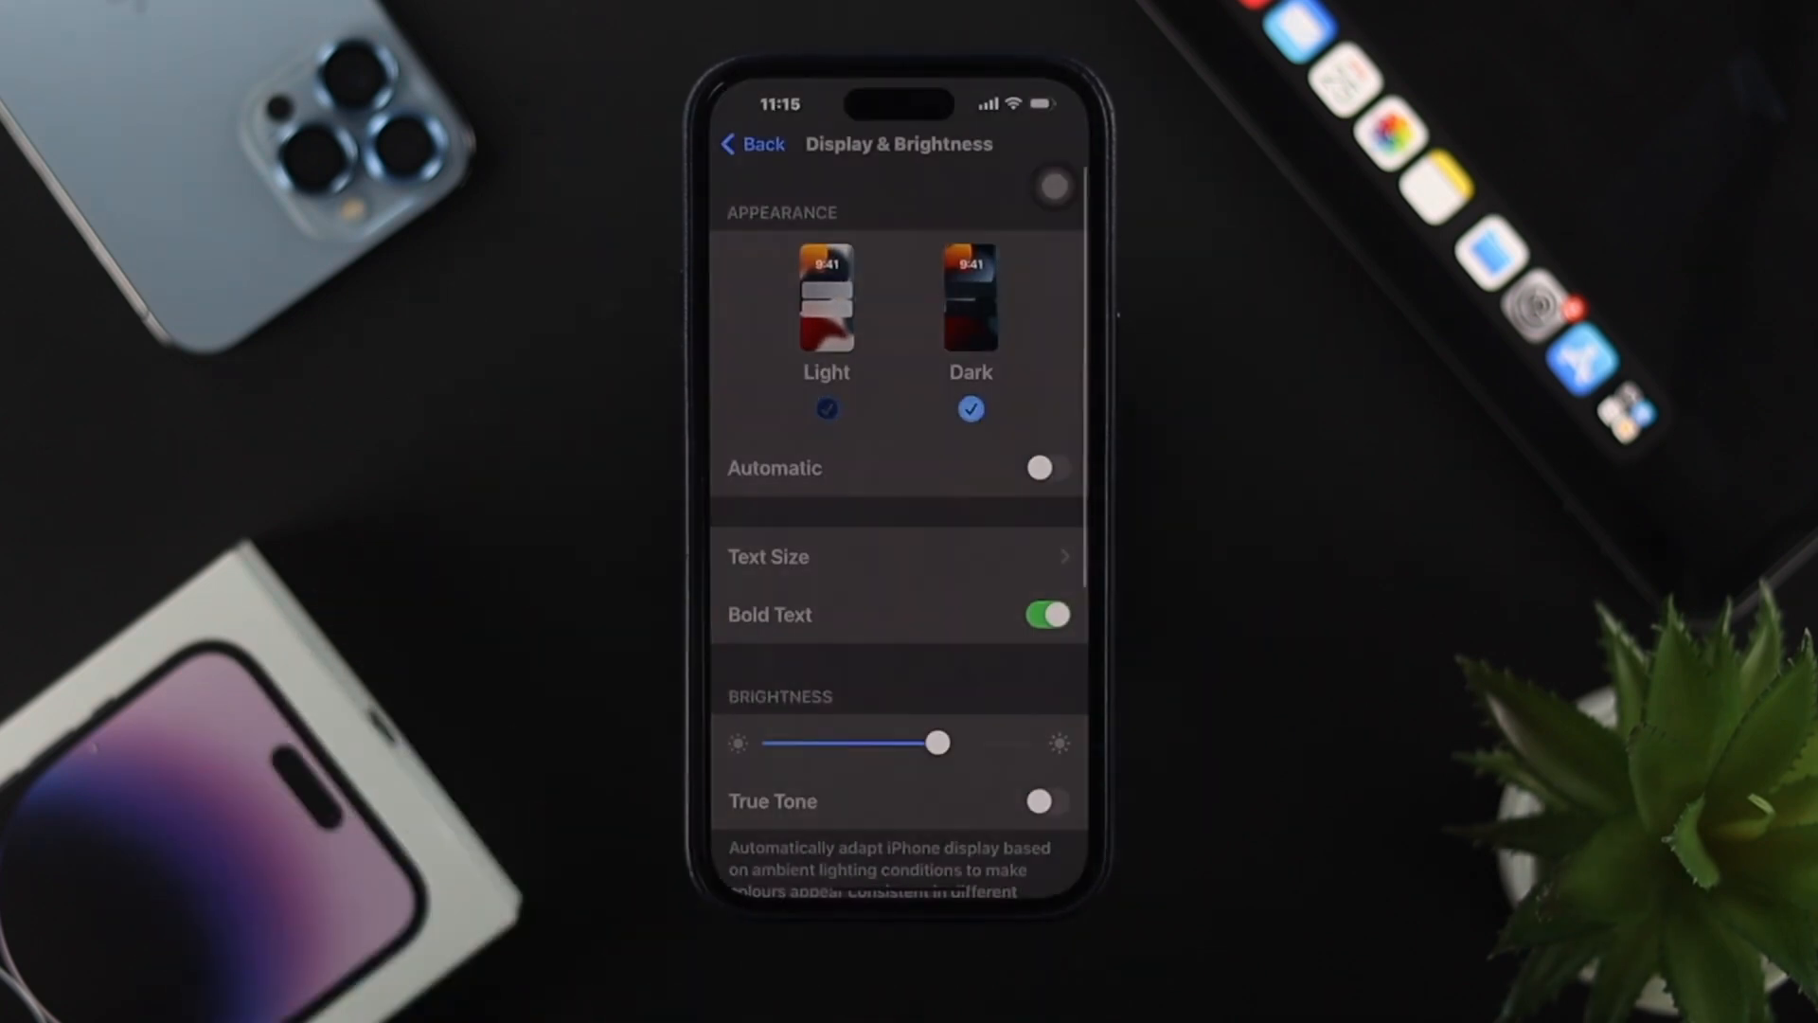
{"action": "left_click", "coordinate": [751, 144]}
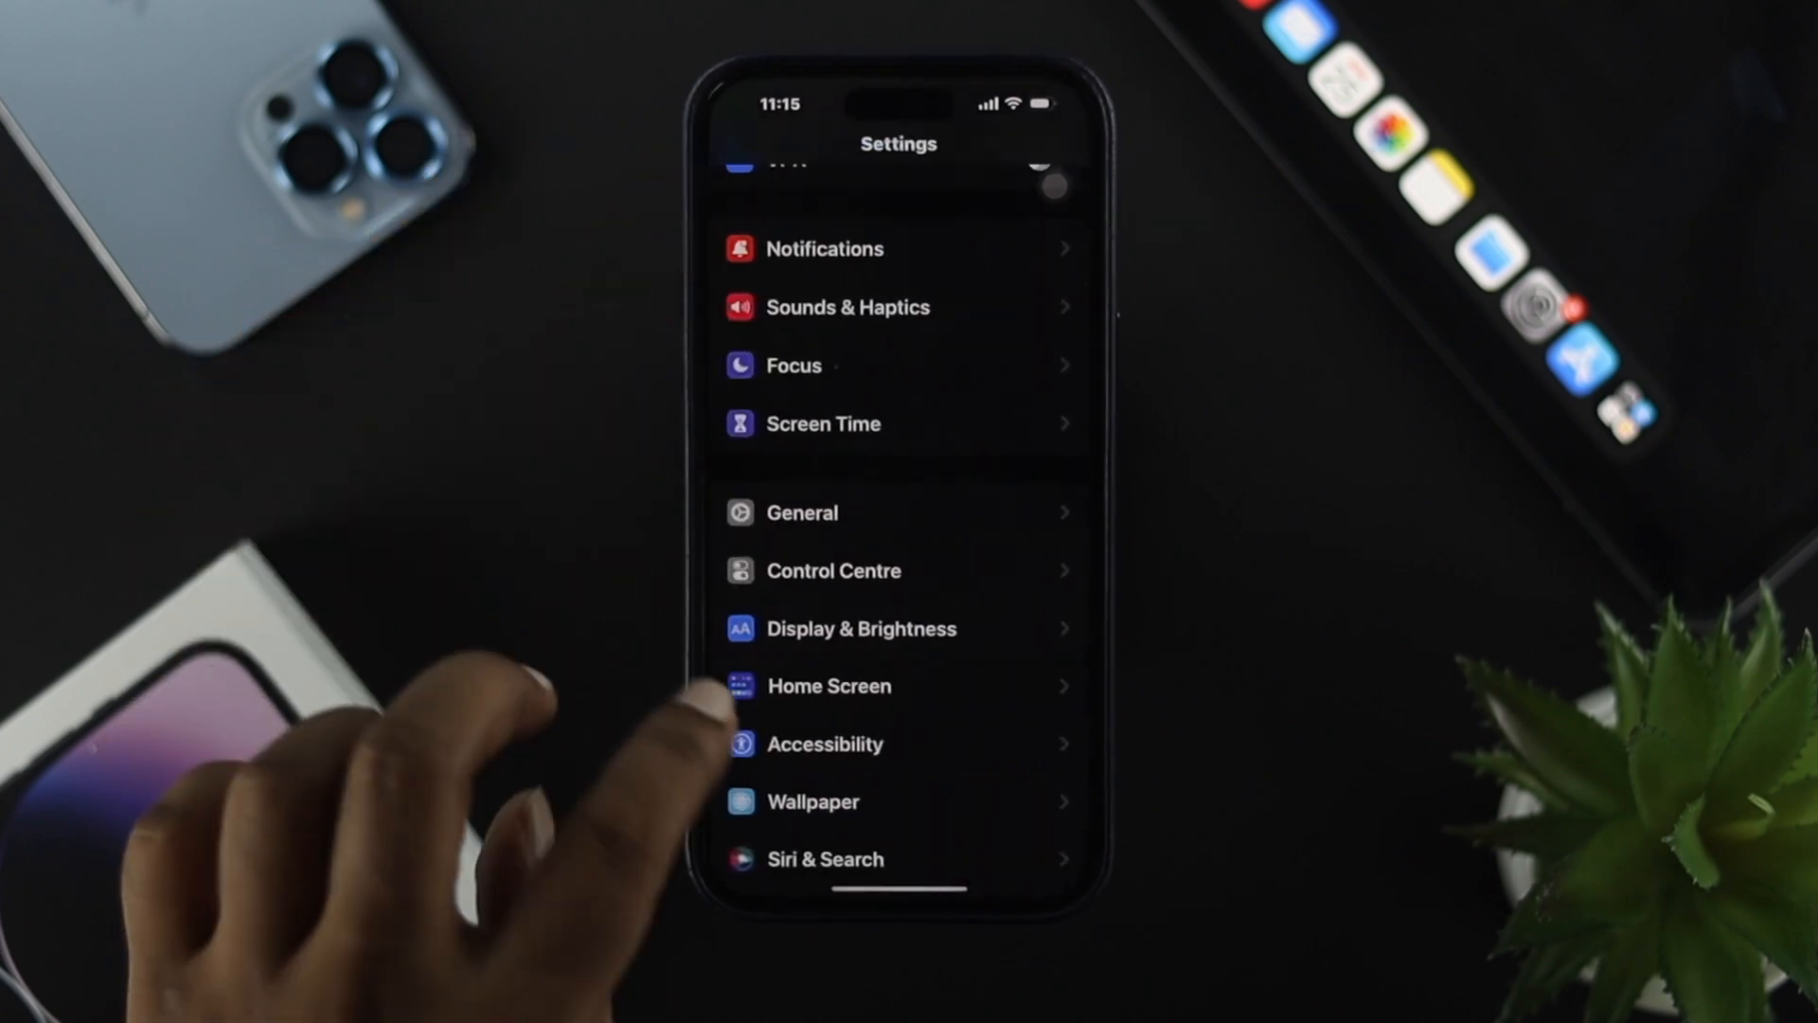
- Go to Accessibility > Display & Text Size and switch on Reduce White Point
{"action": "scroll", "scroll_direction": "down", "scroll_amount": 3}
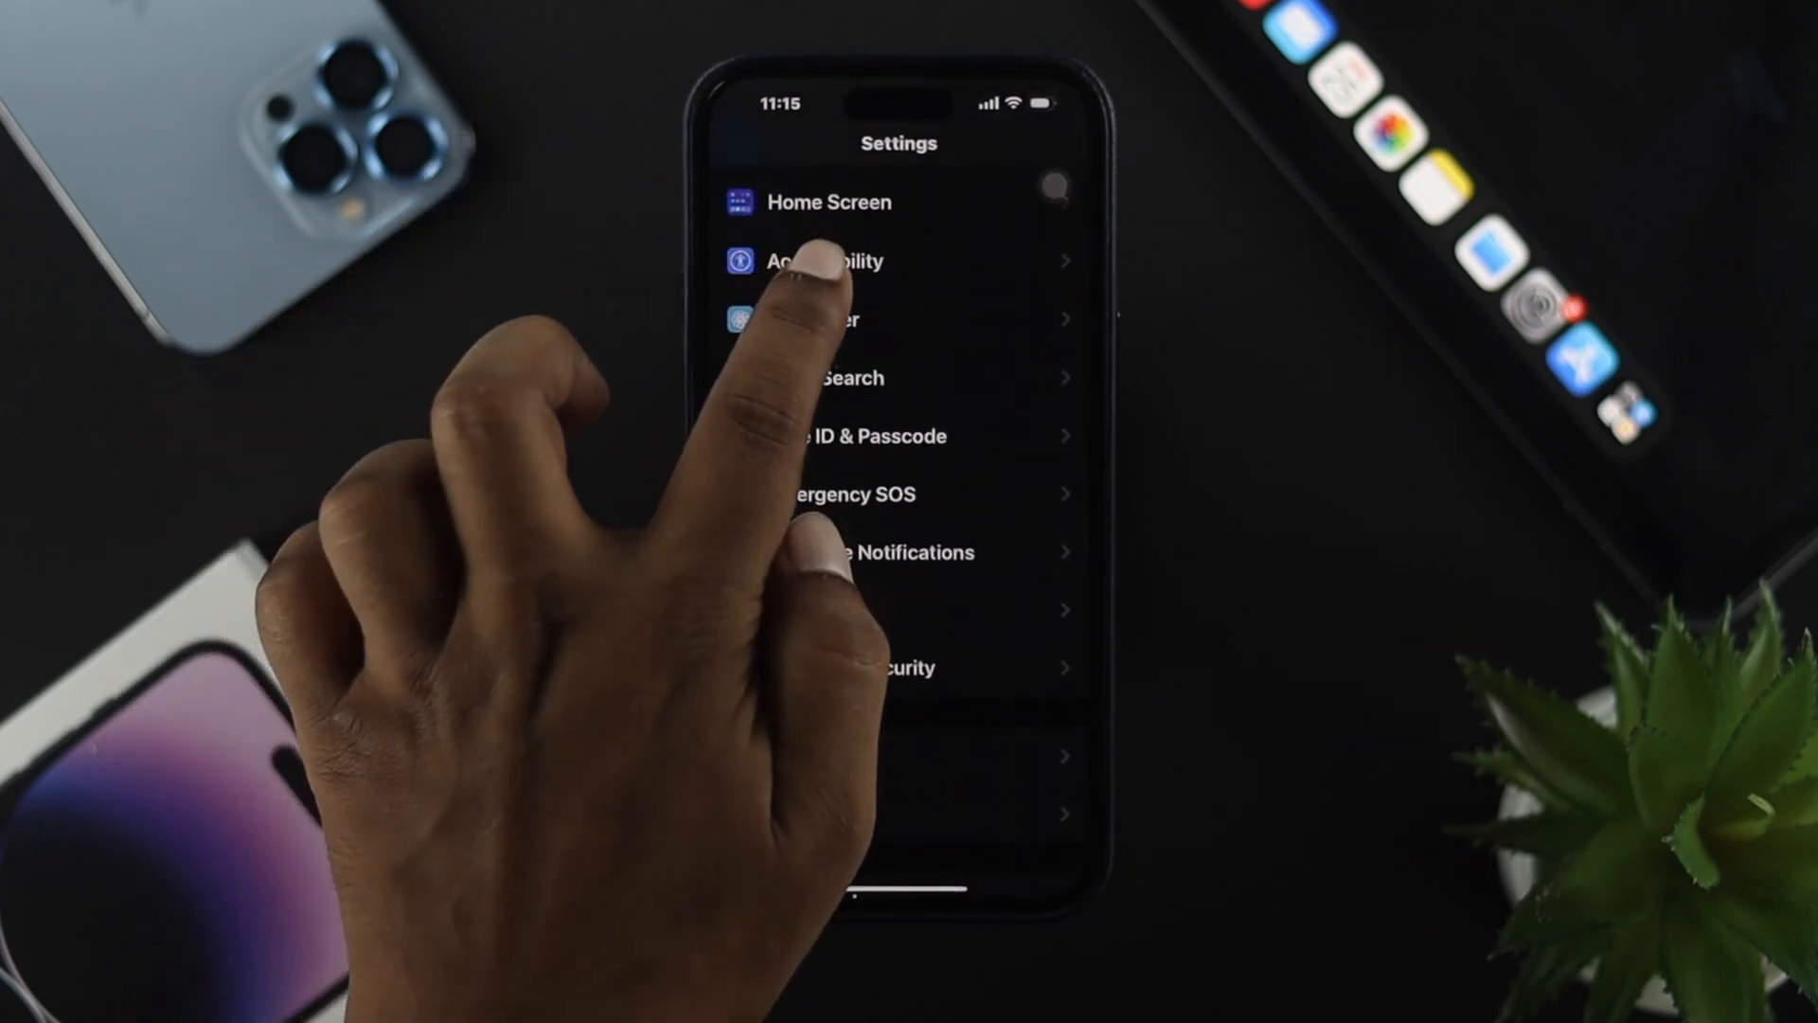
{"action": "left_click", "coordinate": [826, 259]}
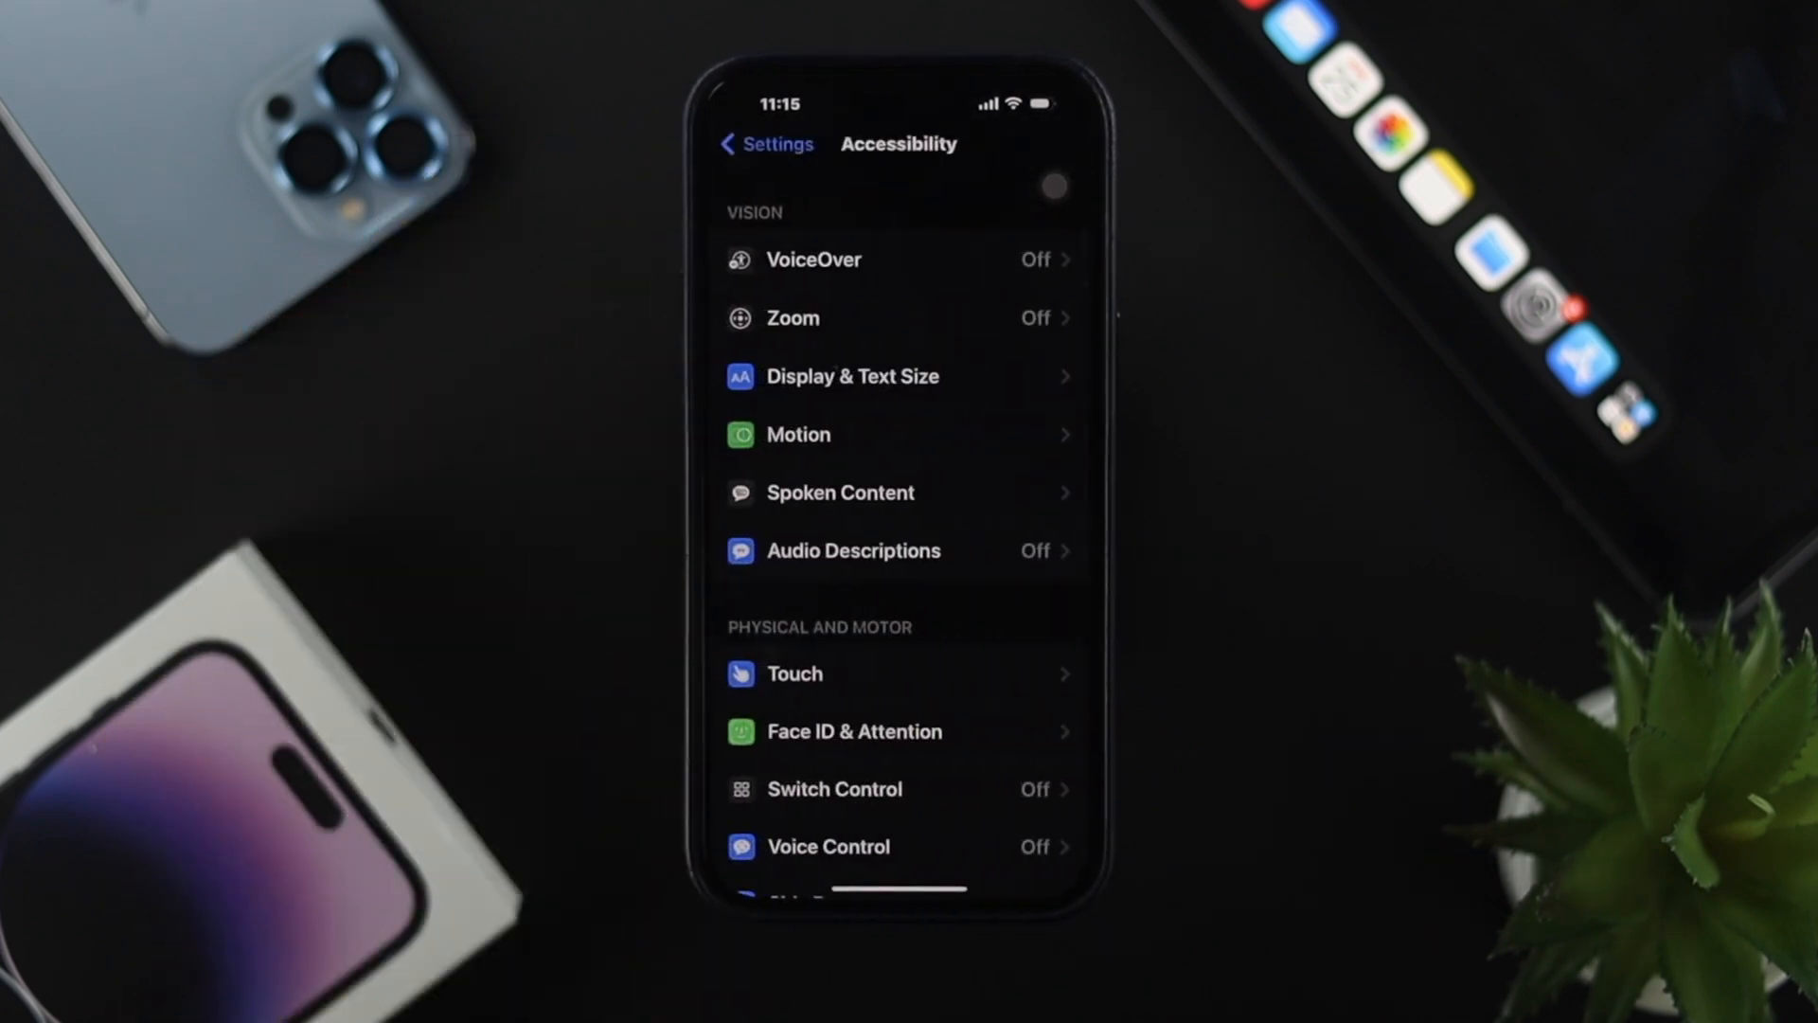
{"action": "left_click", "coordinate": [851, 376]}
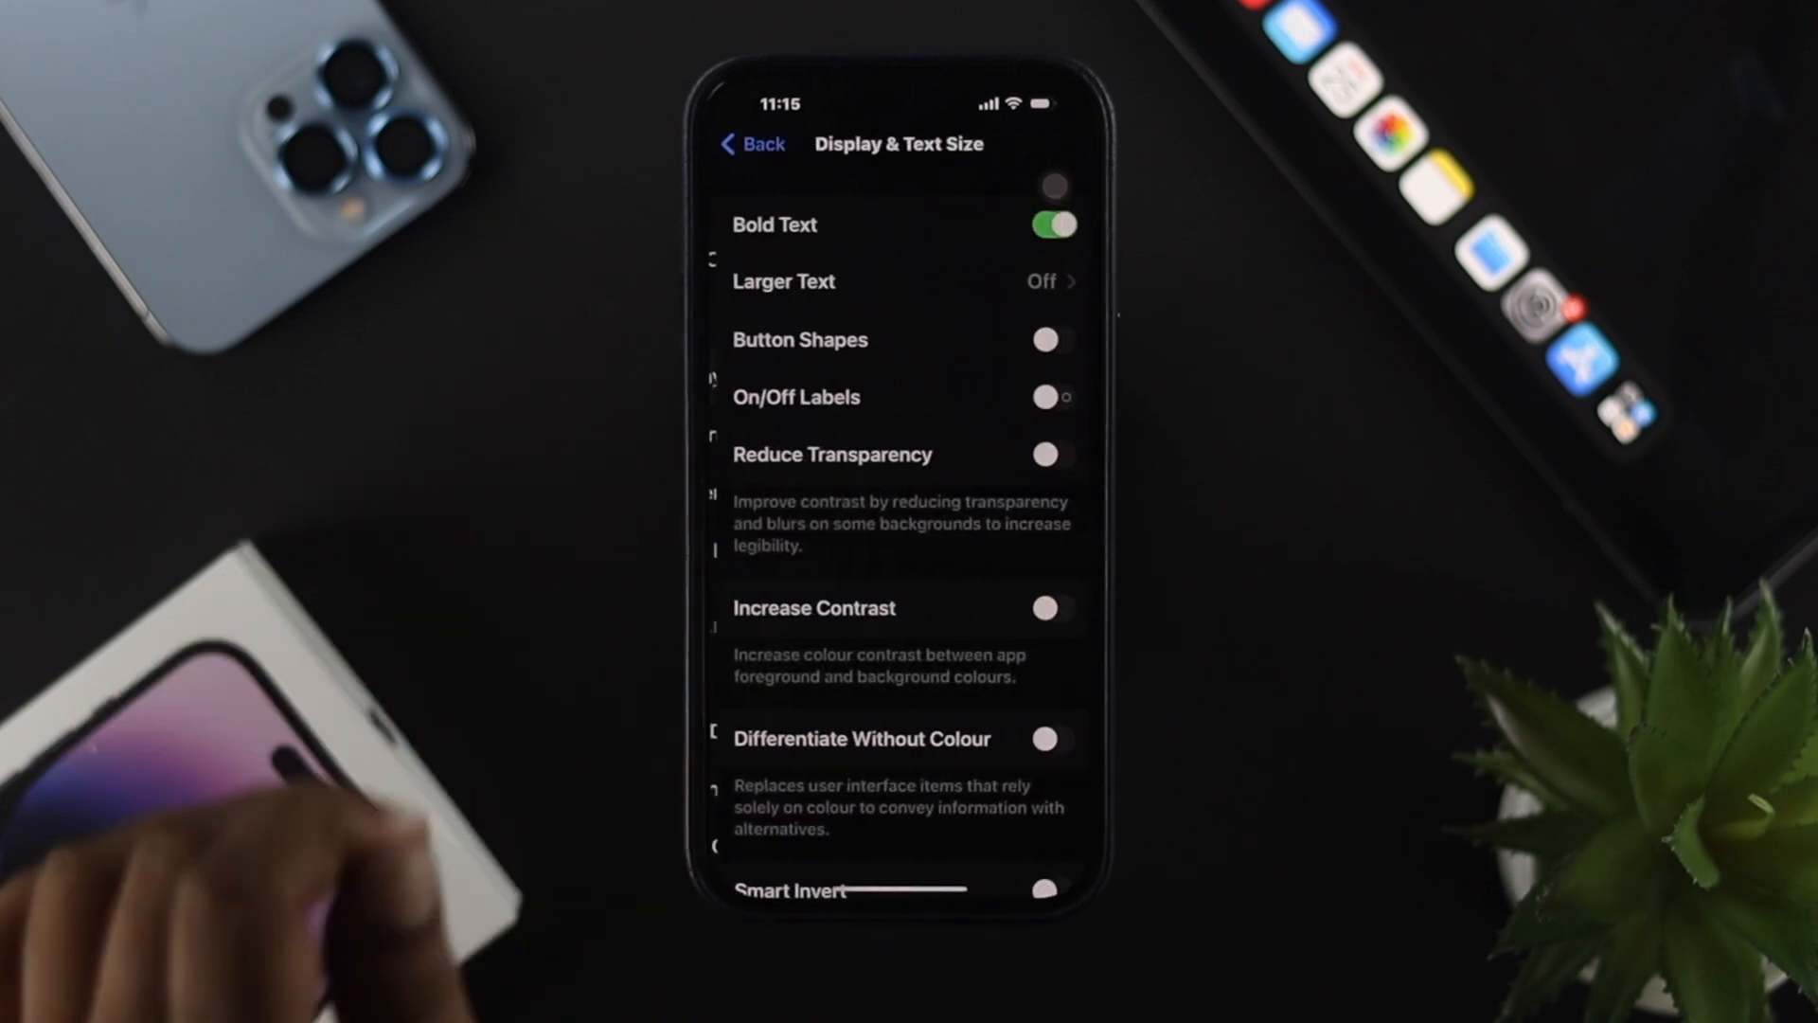
{"action": "scroll", "scroll_direction": "up", "scroll_amount": 3}
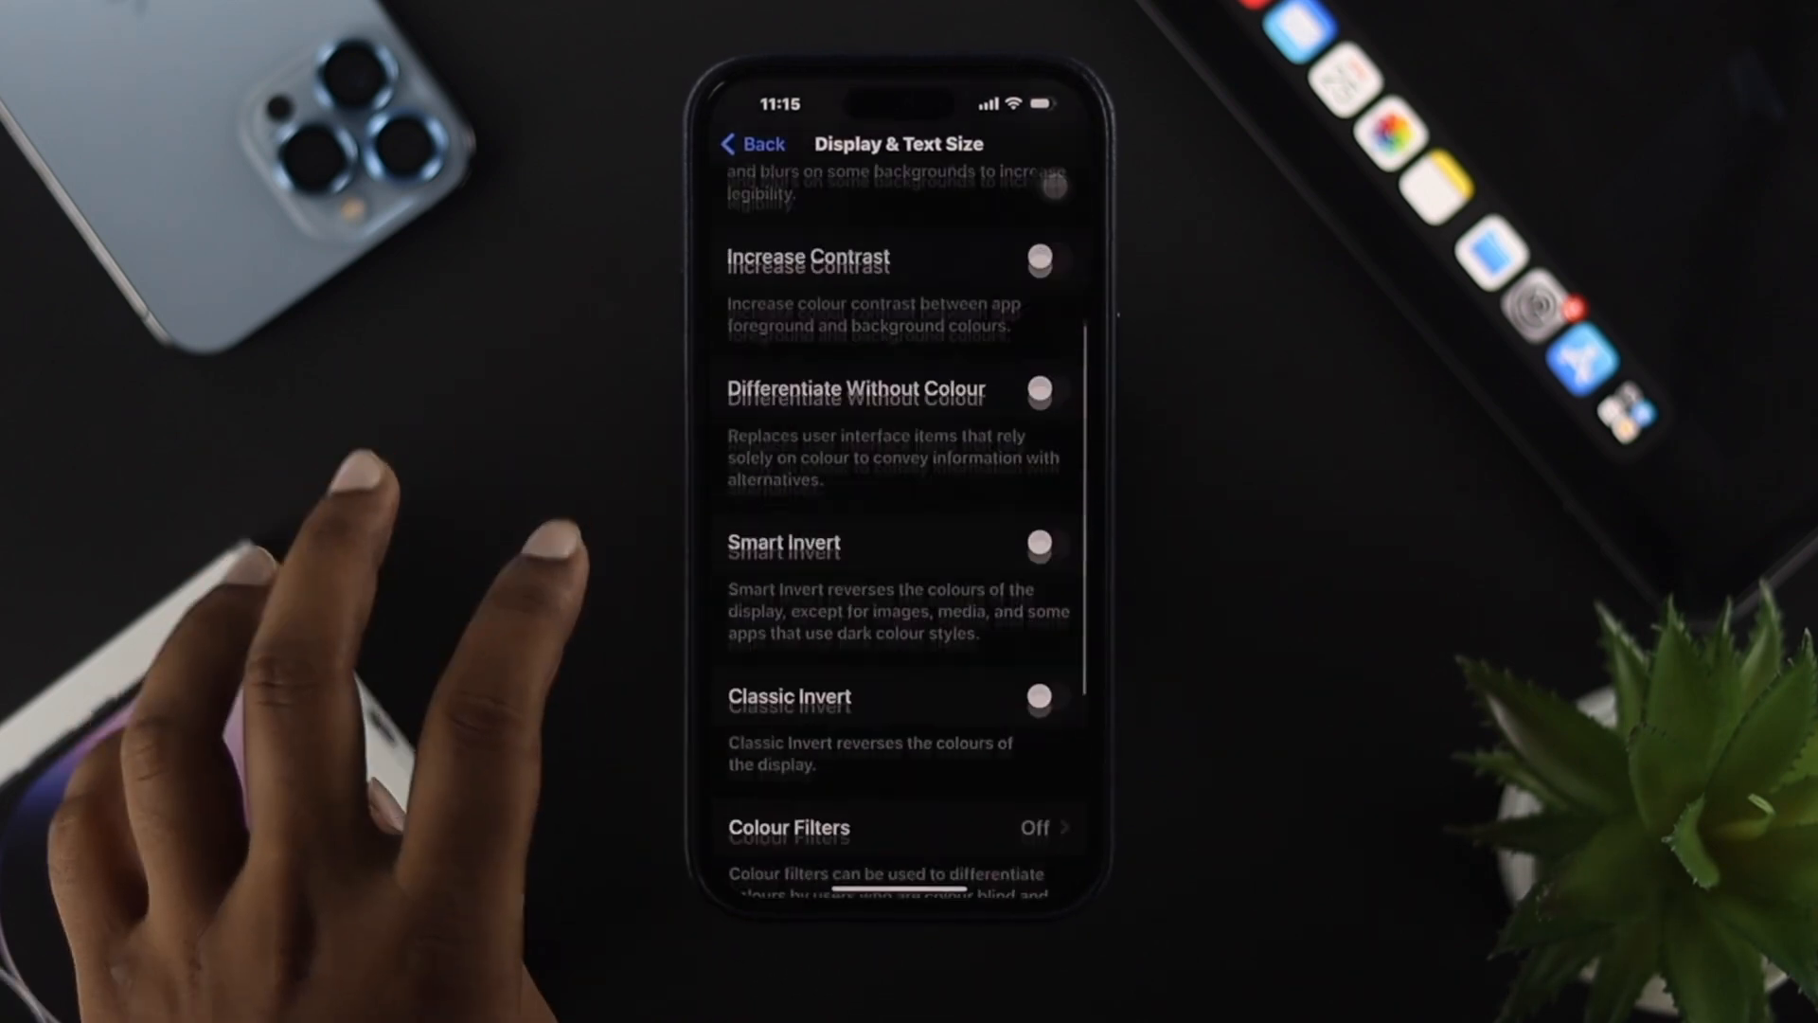
{"action": "scroll", "scroll_direction": "down", "scroll_amount": 3}
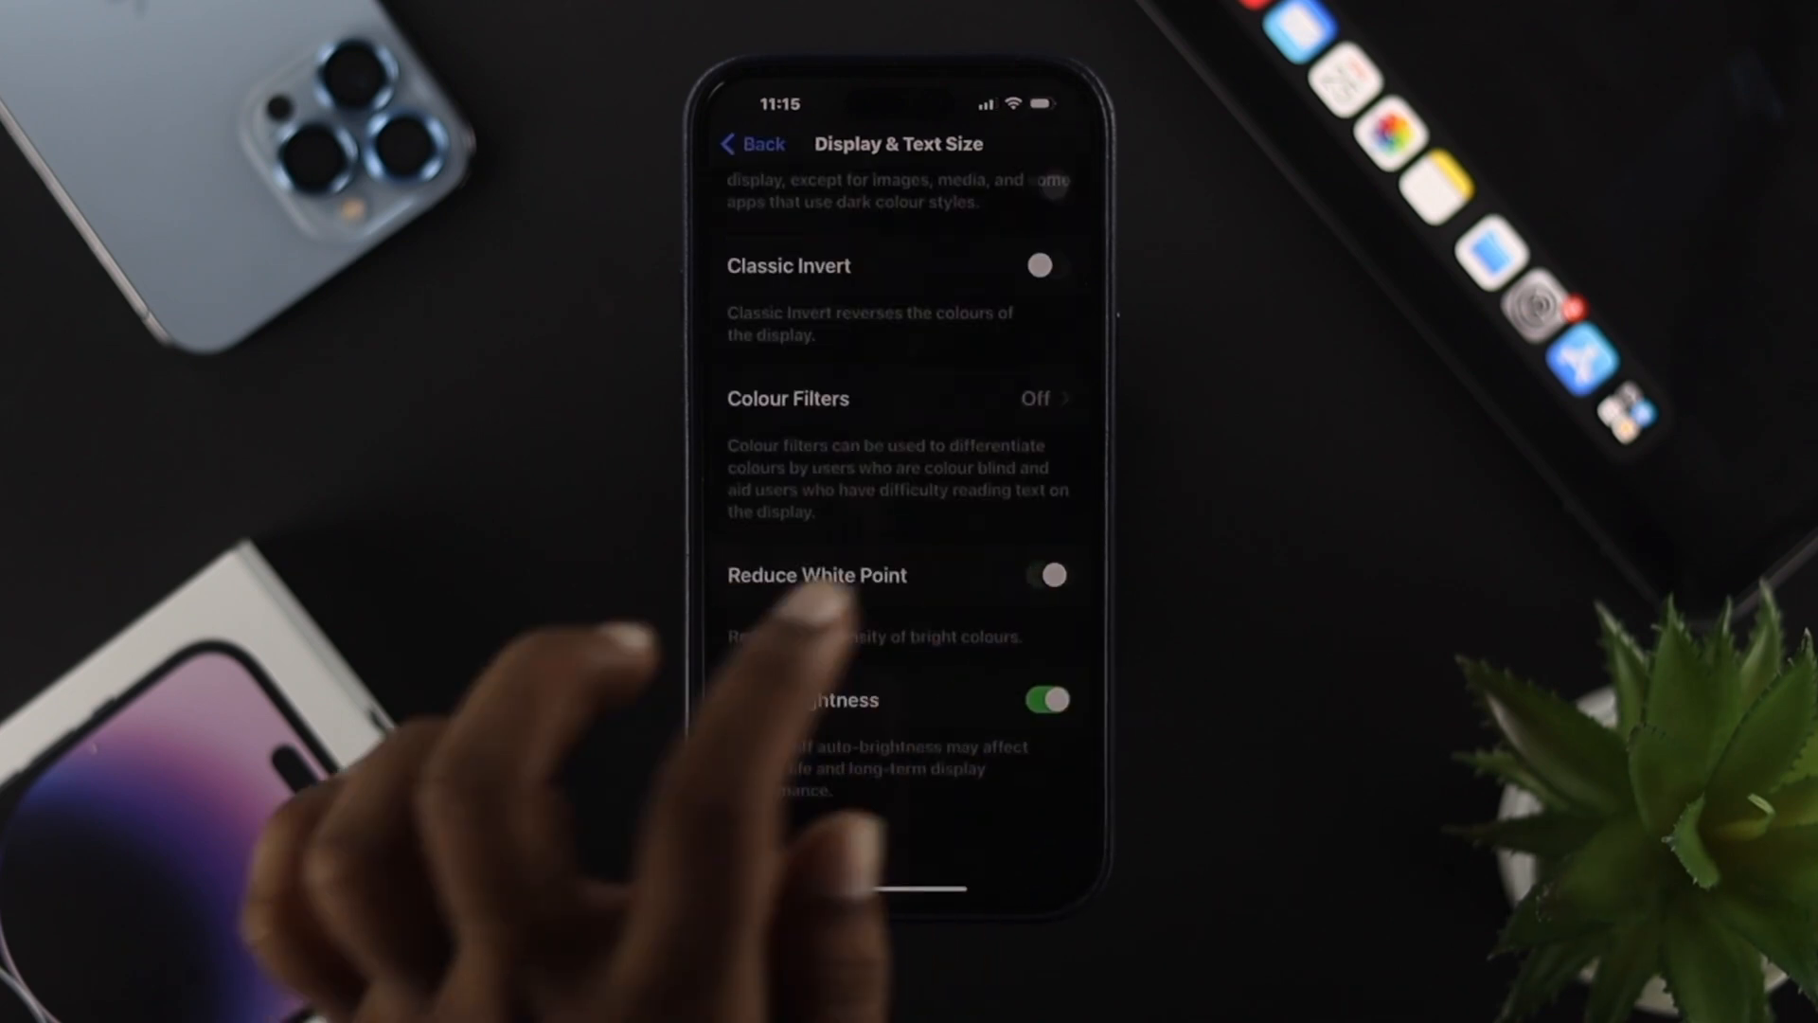
{"action": "left_click", "coordinate": [1043, 574]}
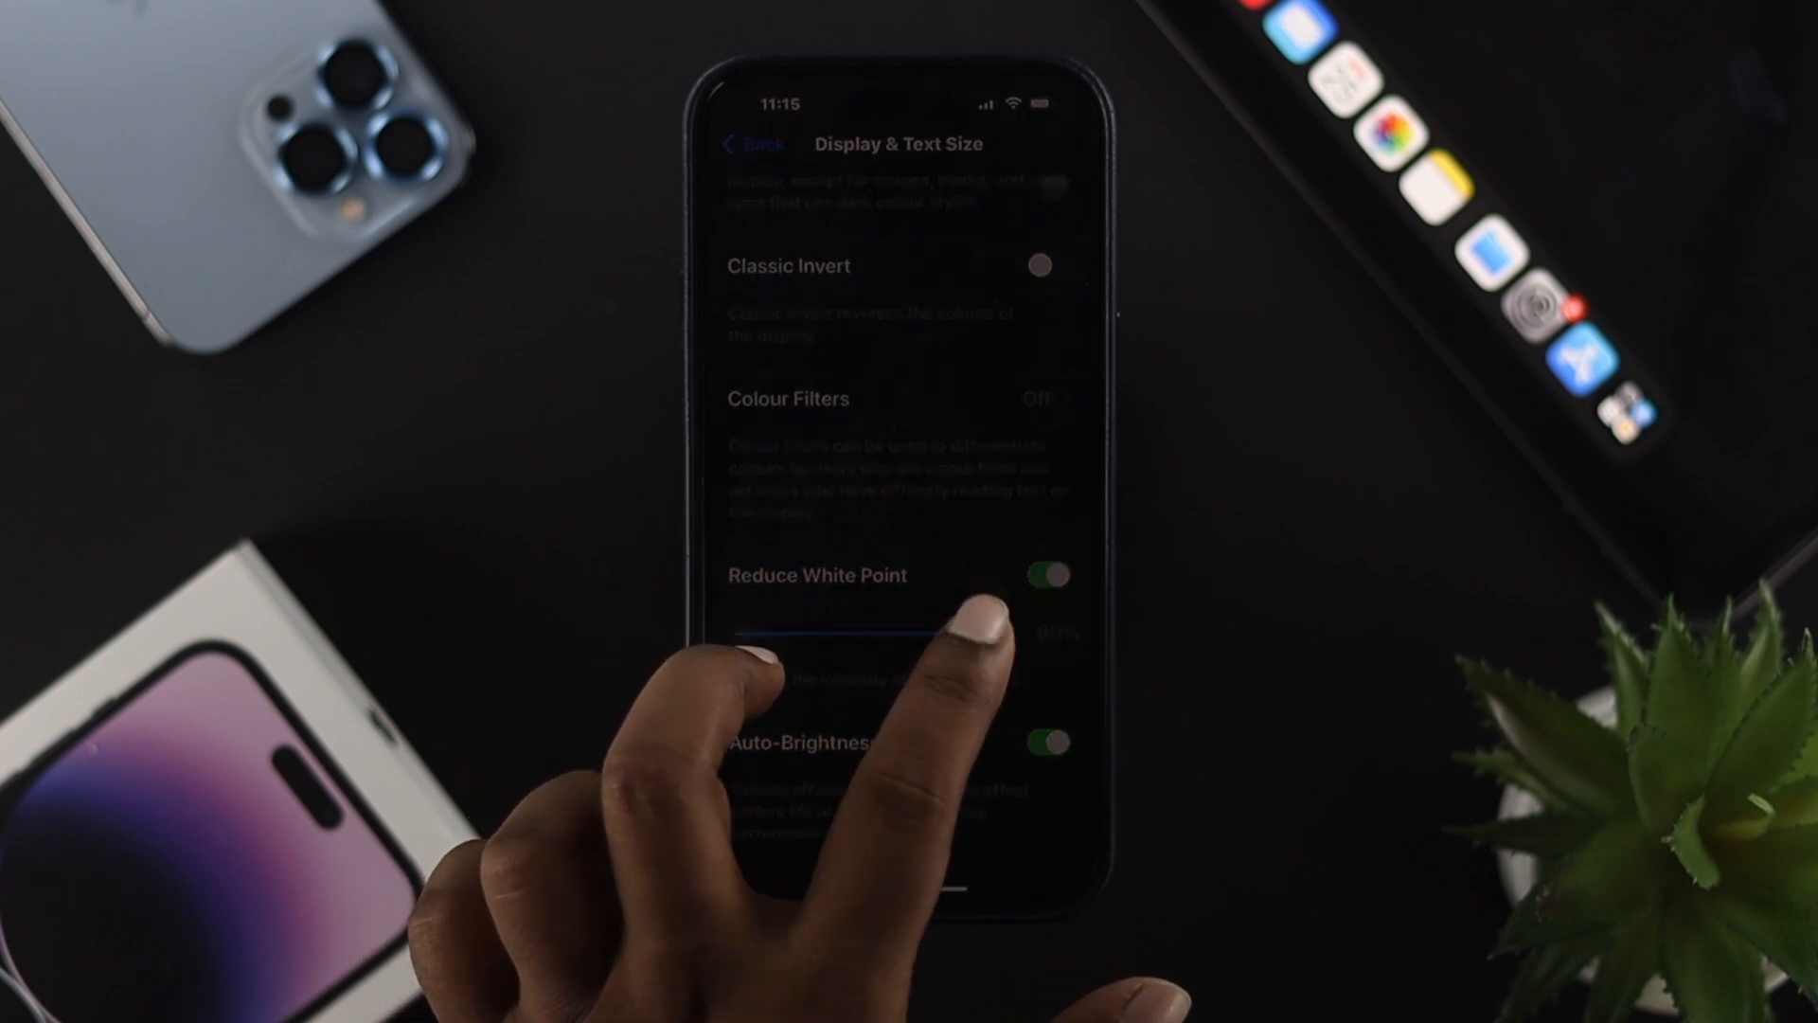
- Drag the Reduce White Point slider back and forth, settling near 80%
{"action": "left_click_drag", "start_coordinate": [801, 633], "coordinate": [980, 633]}
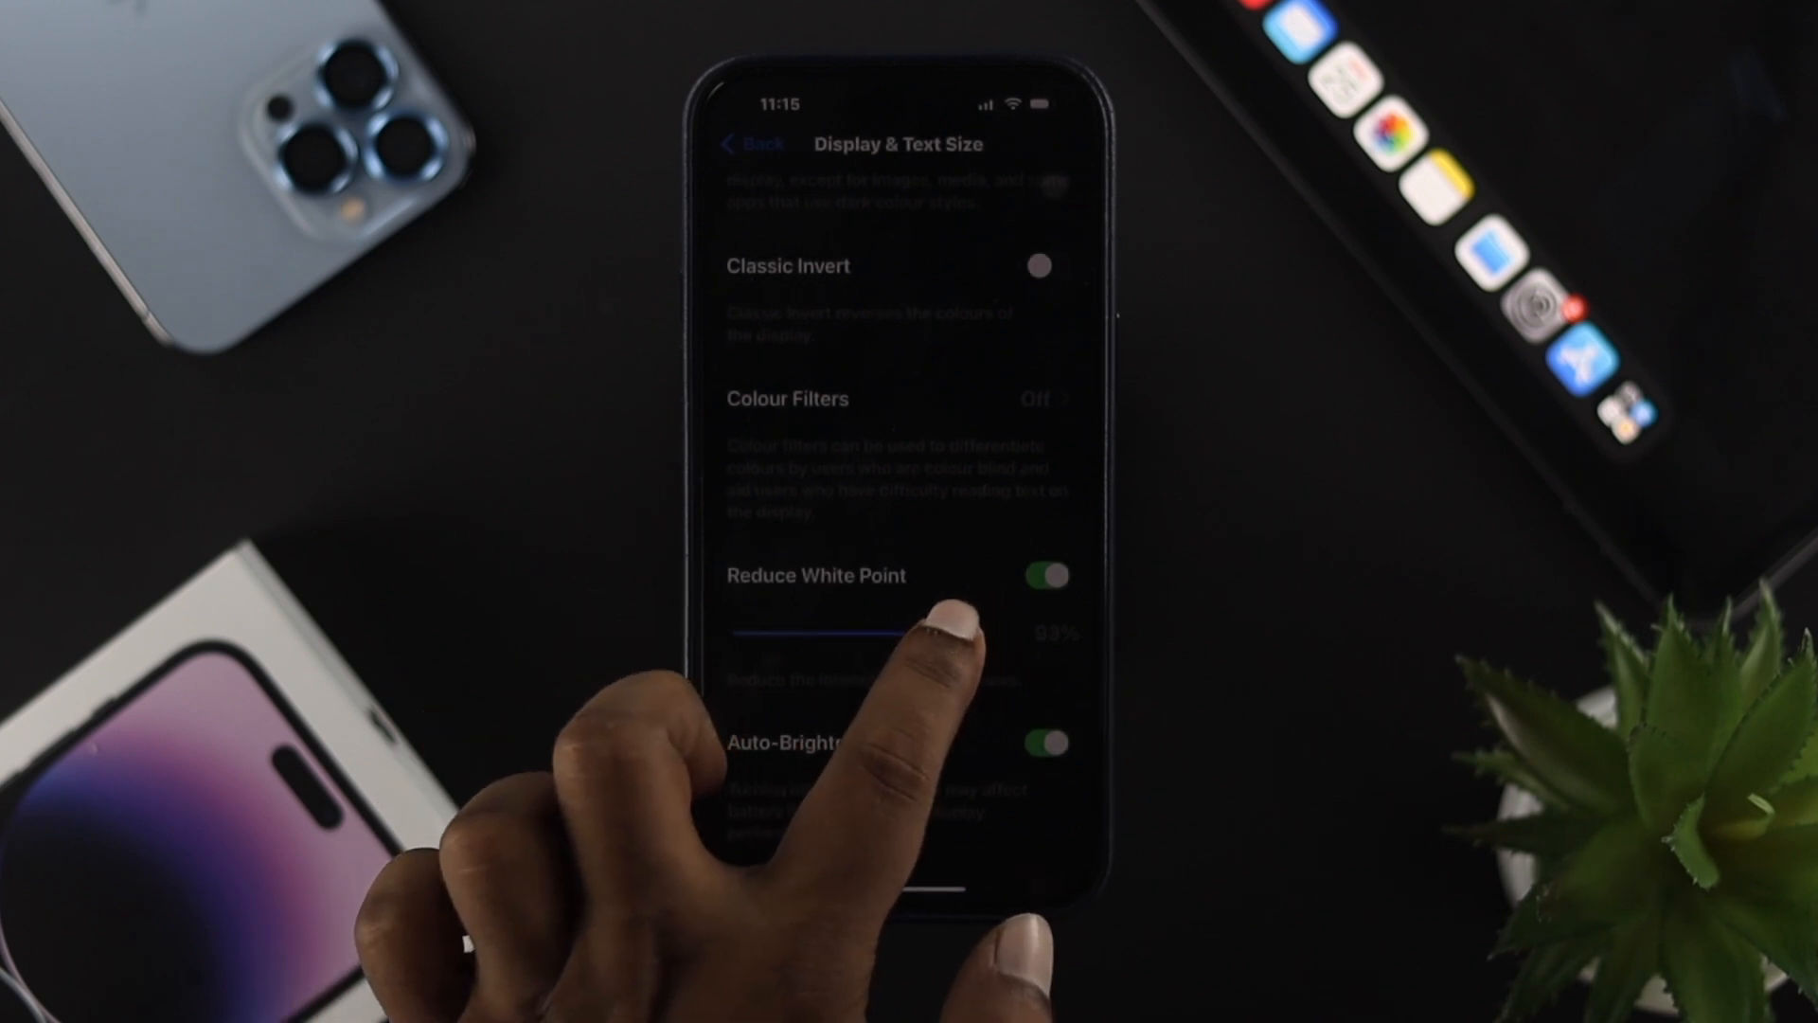
{"action": "left_click_drag", "start_coordinate": [928, 632], "coordinate": [745, 631]}
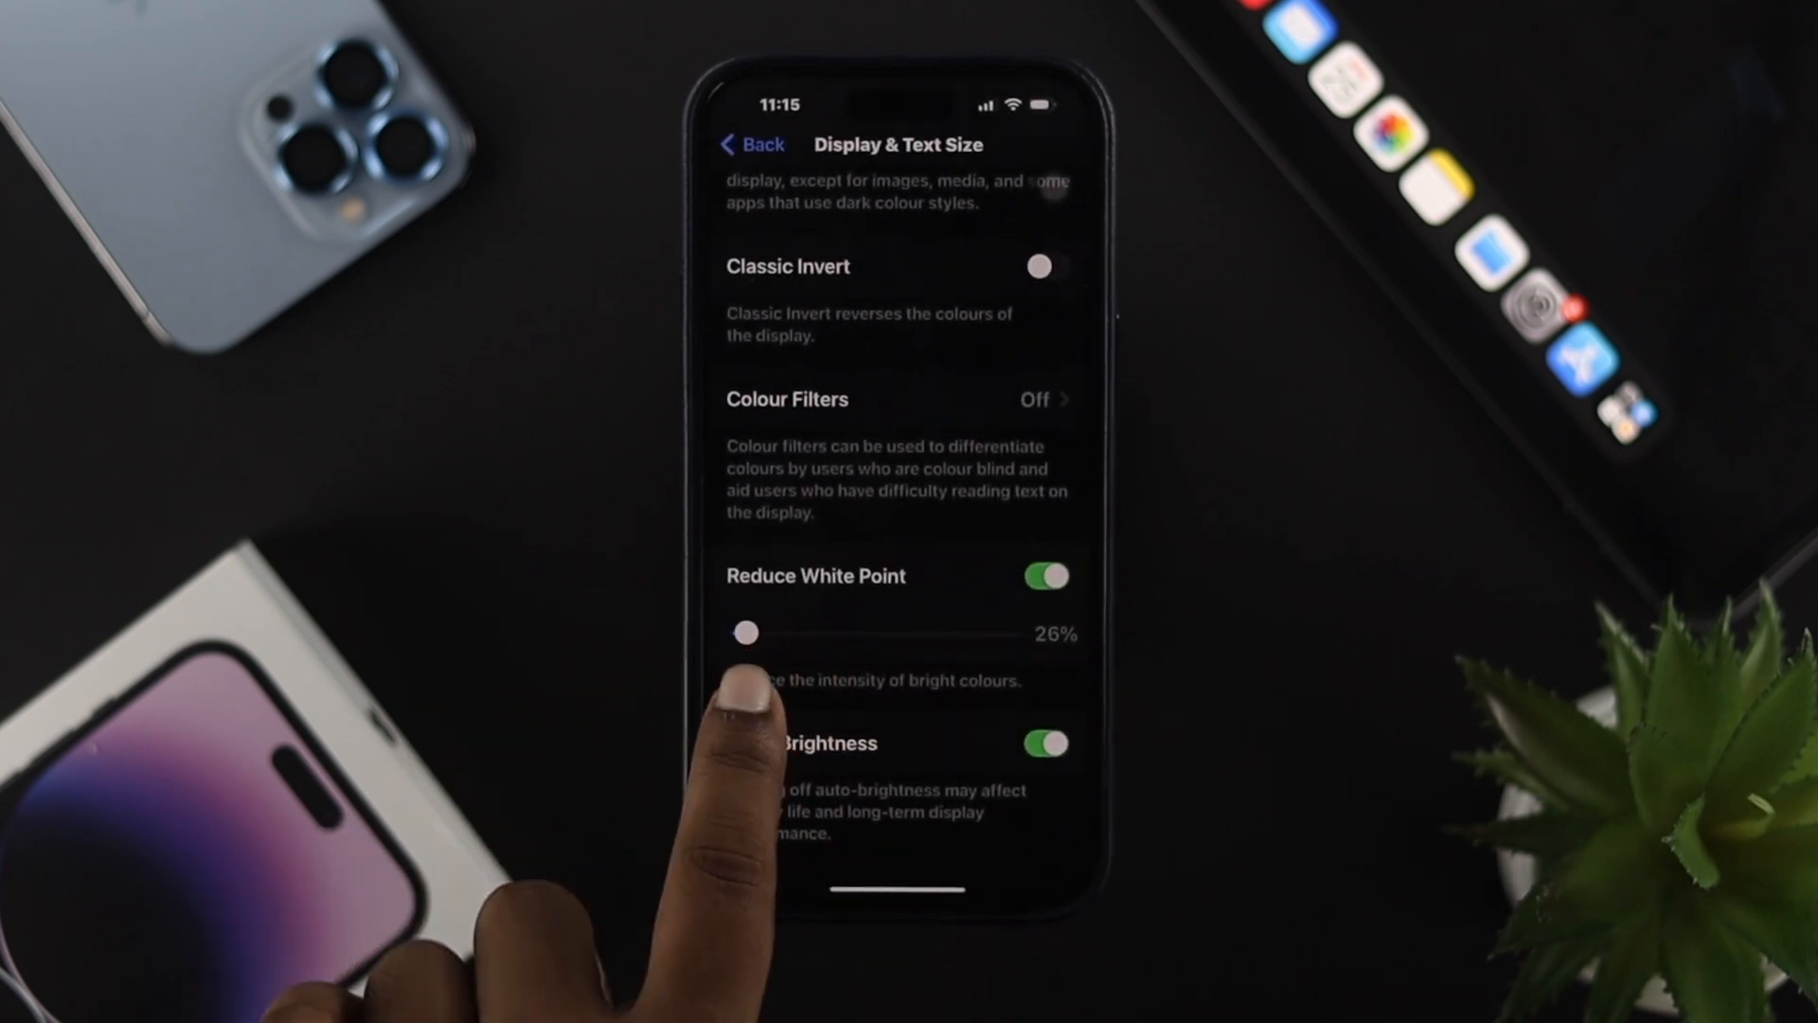
{"action": "left_click_drag", "start_coordinate": [754, 631], "coordinate": [744, 632]}
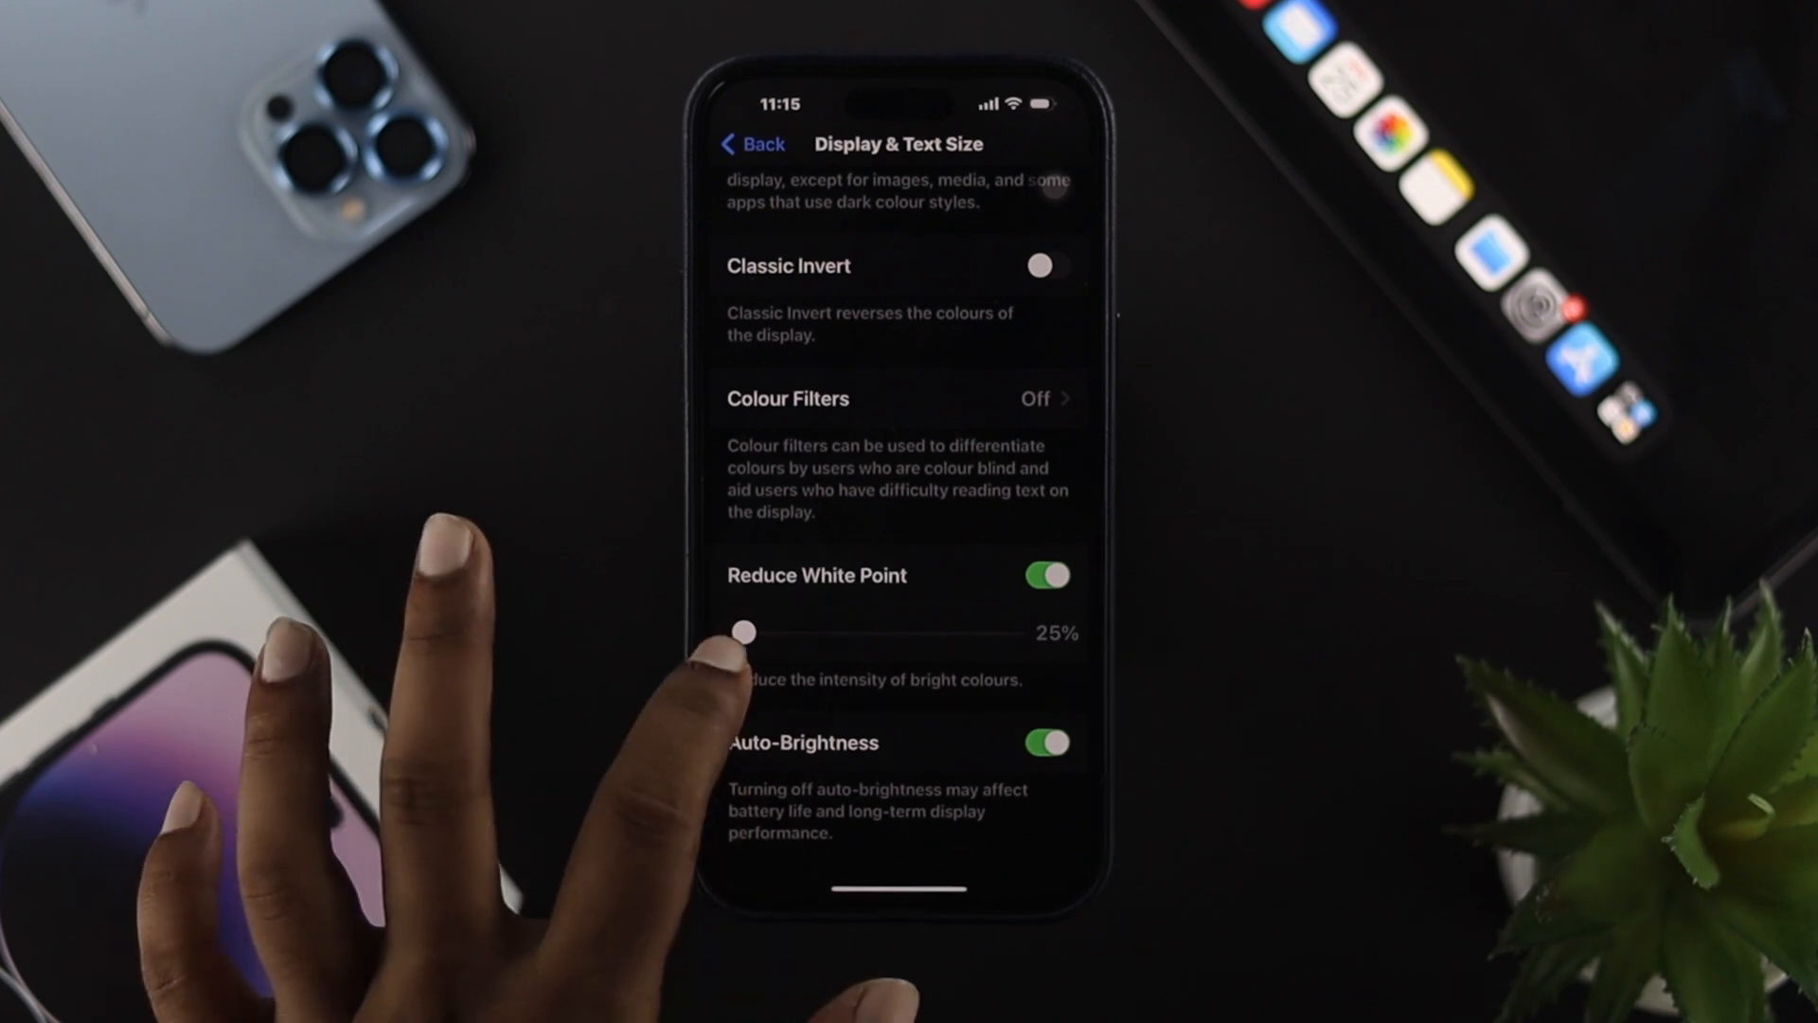
{"action": "left_click_drag", "start_coordinate": [745, 634], "coordinate": [937, 634]}
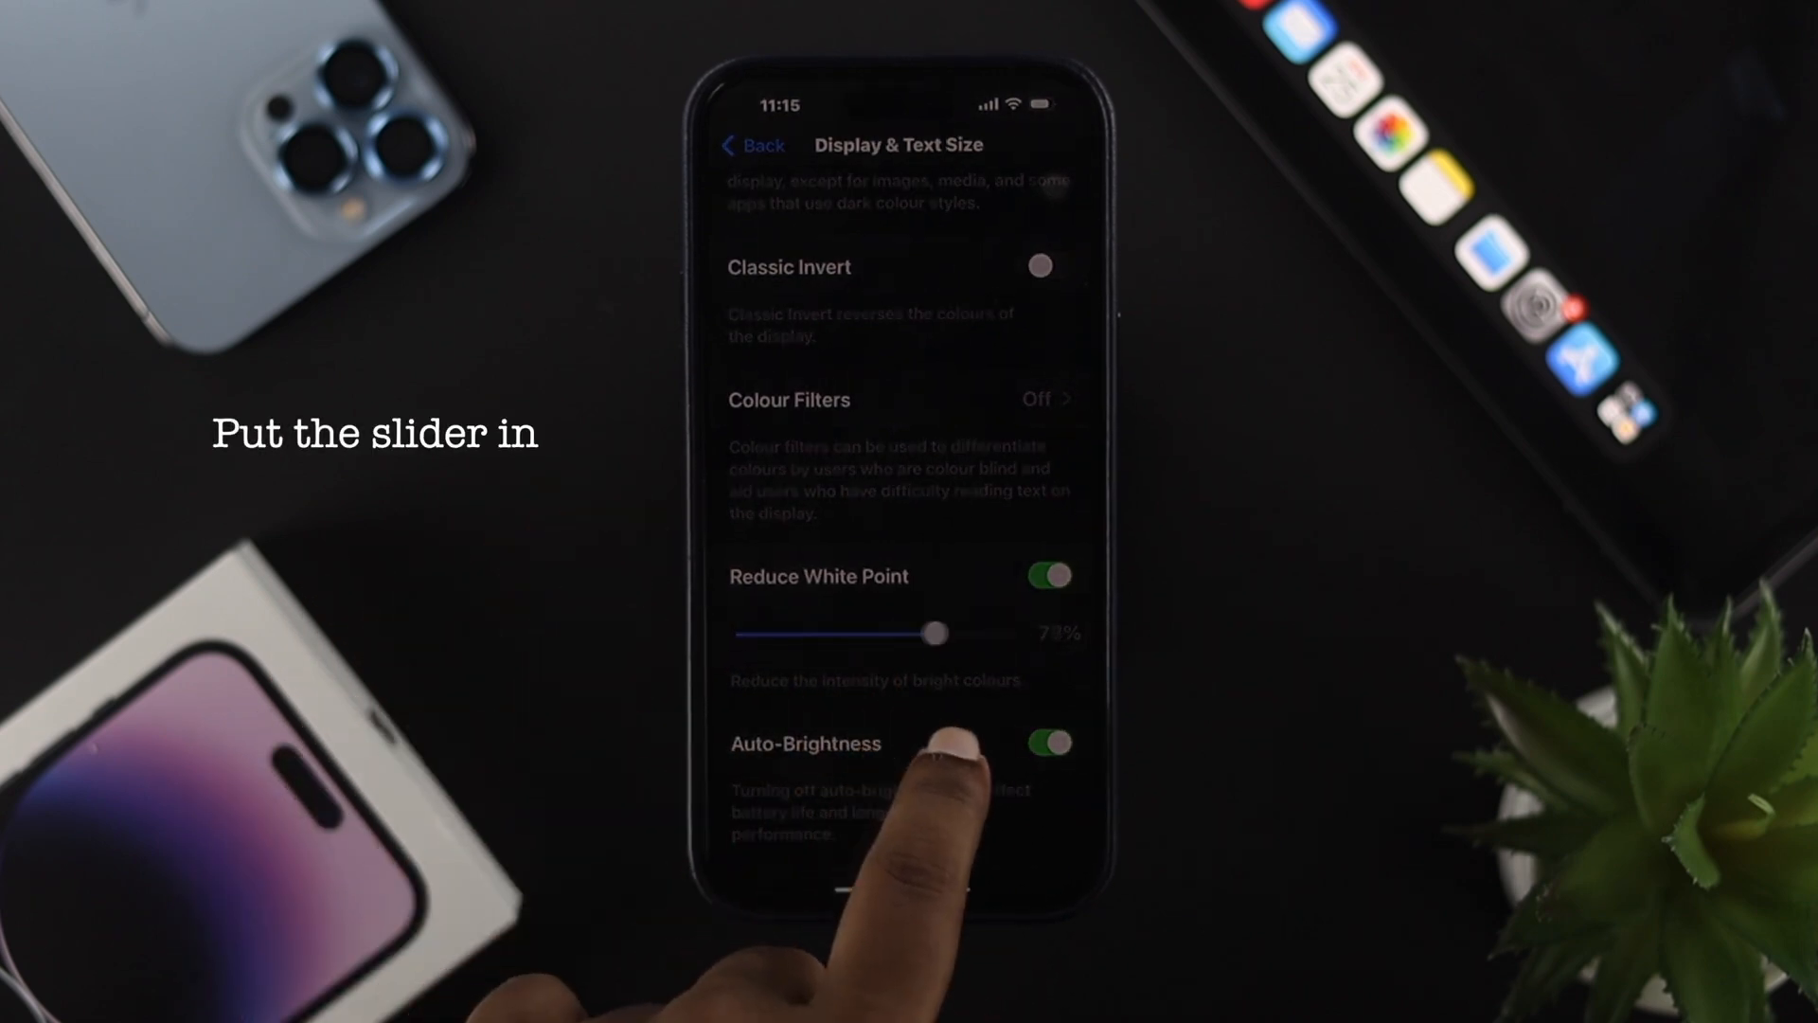
{"action": "left_click_drag", "start_coordinate": [936, 634], "coordinate": [971, 634]}
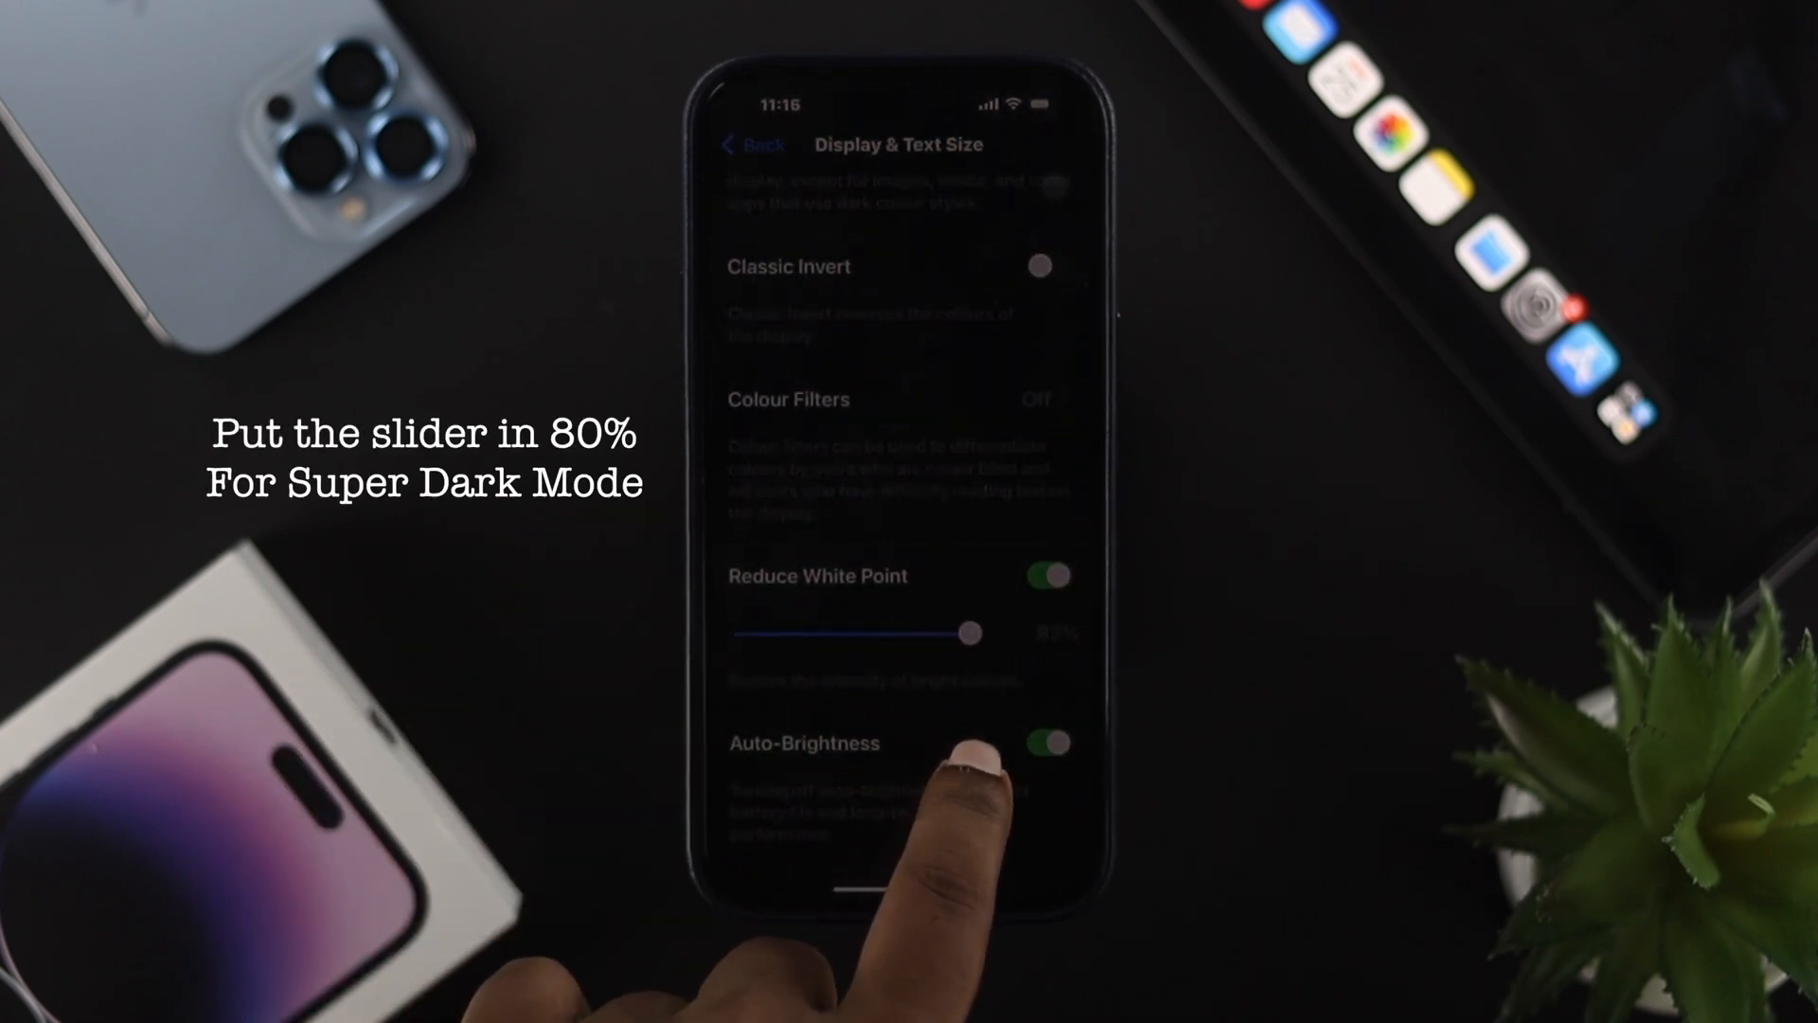
{"action": "left_click_drag", "start_coordinate": [971, 633], "coordinate": [983, 634]}
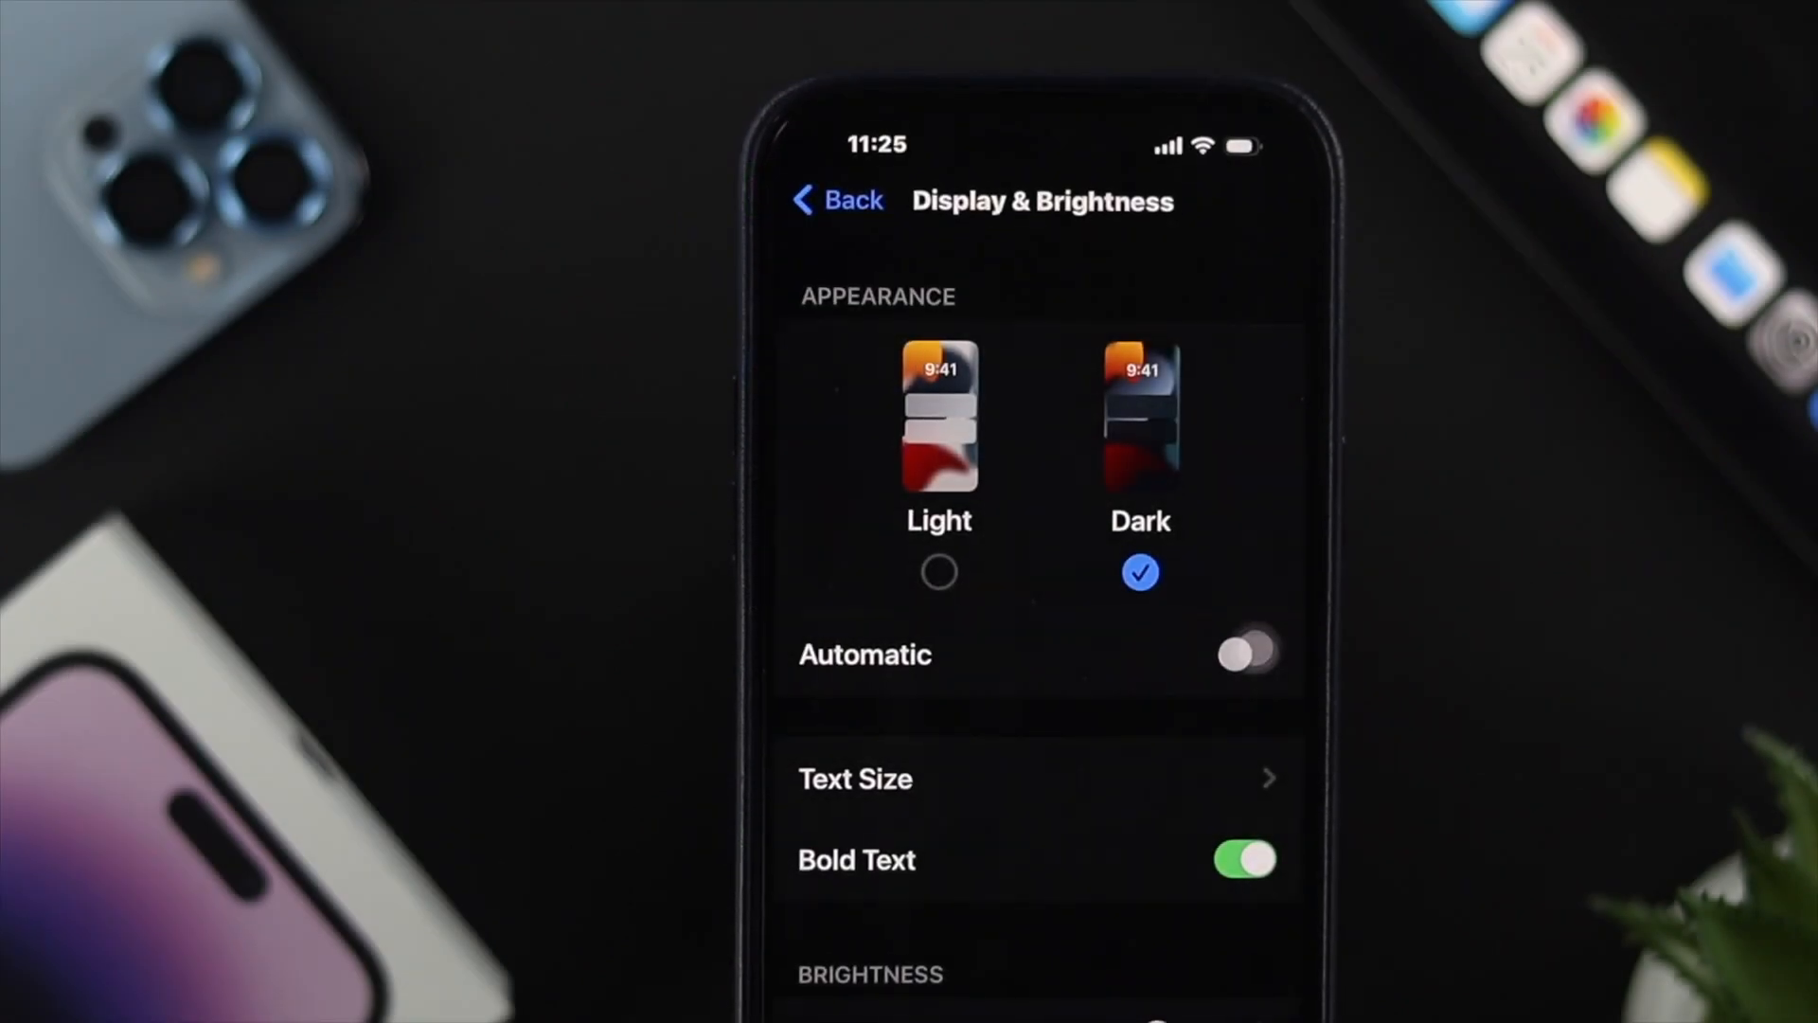
- Scroll Display & Text Size to check the Reduce White Point setting
{"action": "scroll", "scroll_direction": "down", "scroll_amount": 3}
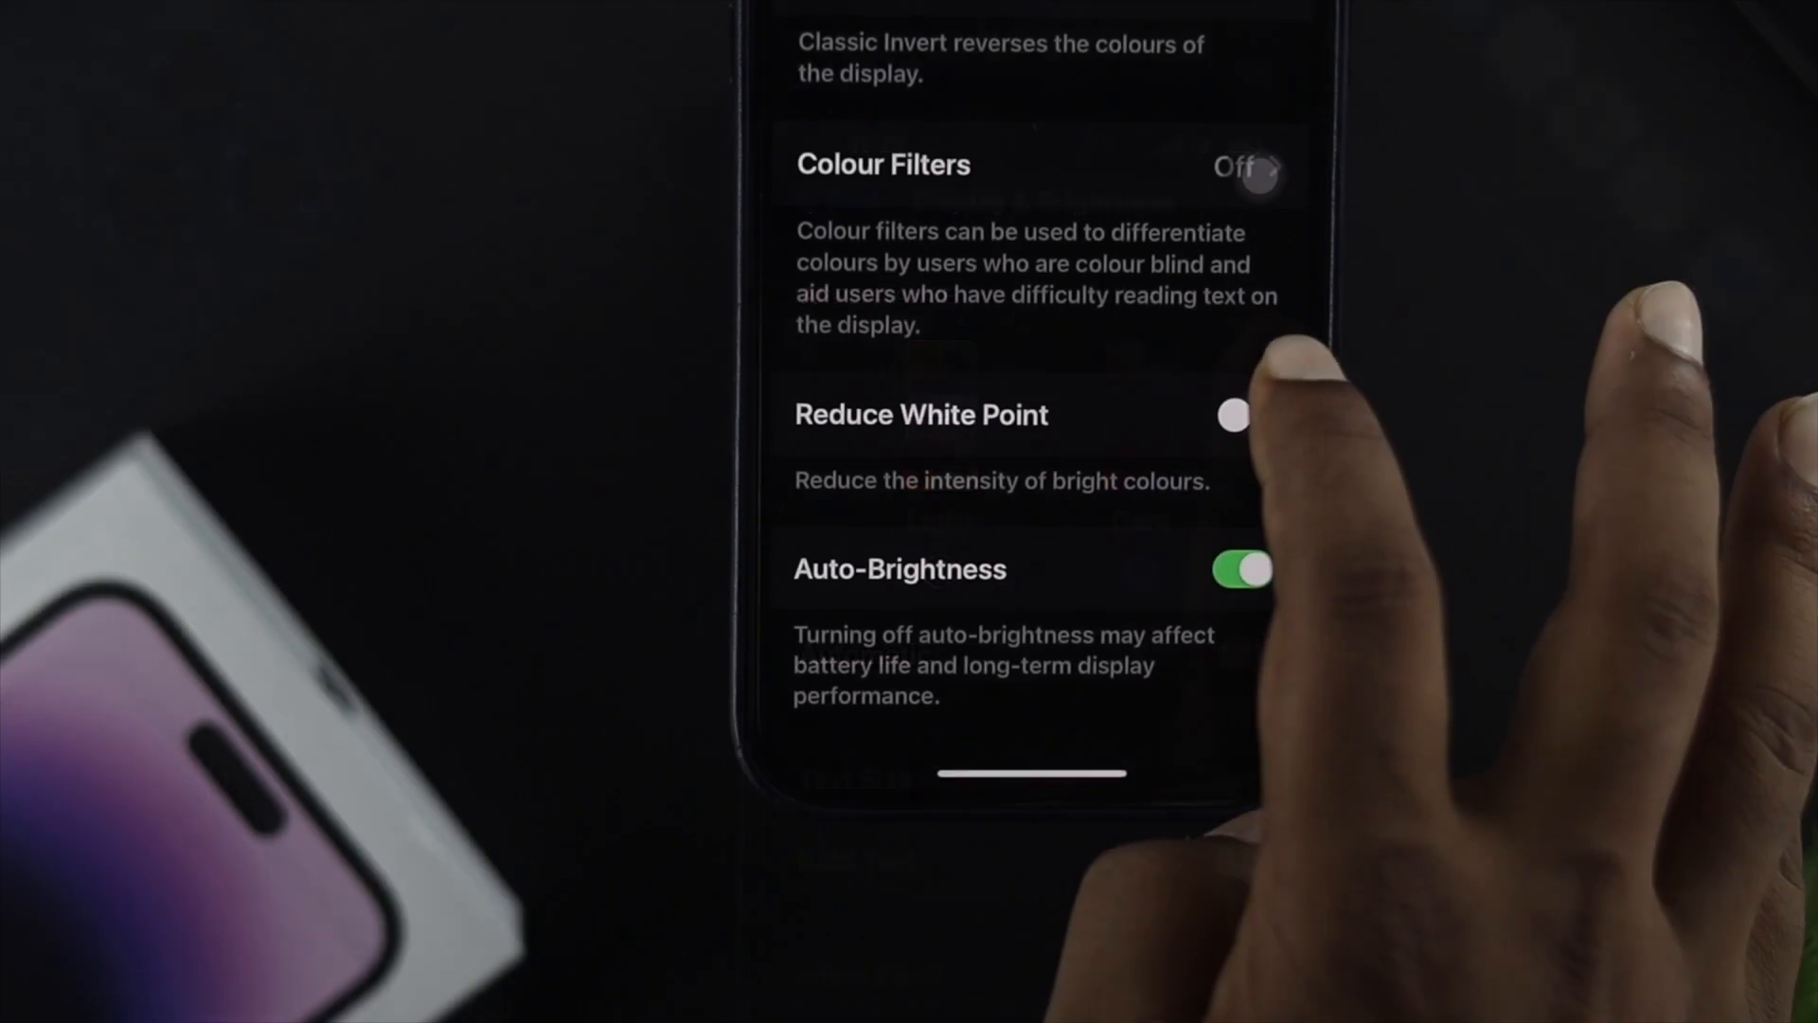